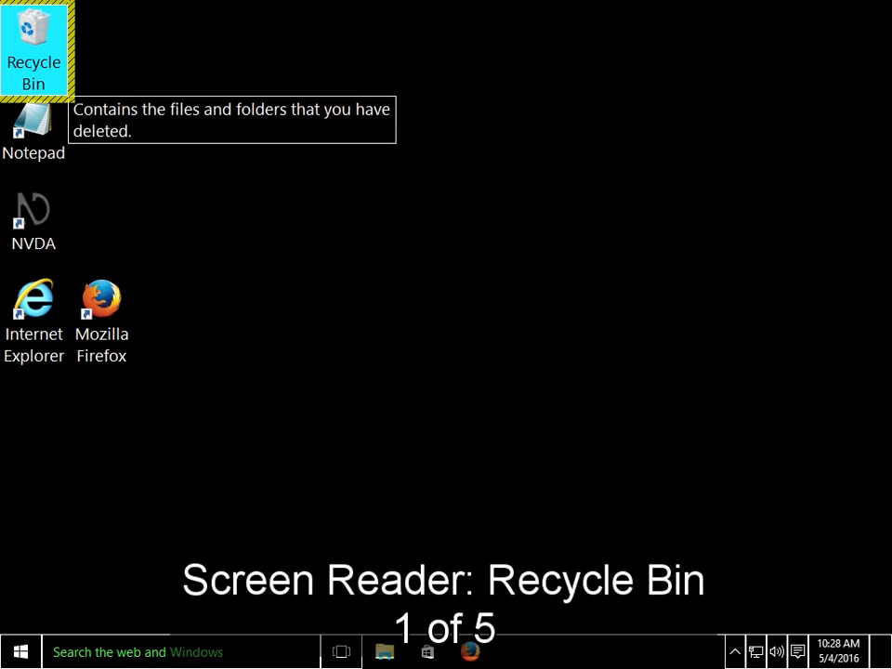
Step: Move desktop focus through the shortcuts and select the Notepad icon
{"action": "key", "text": "Down"}
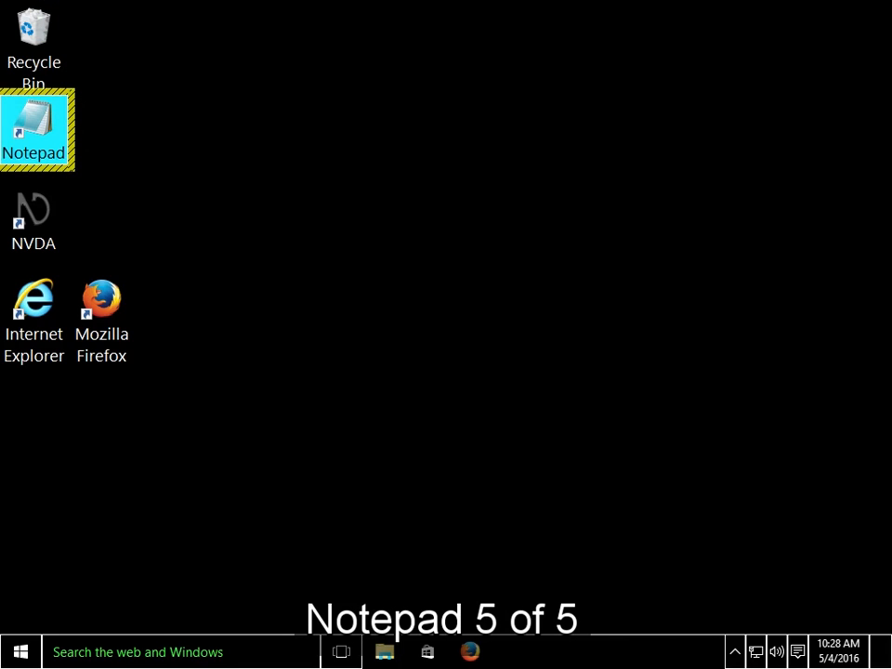
{"action": "key", "text": "Down"}
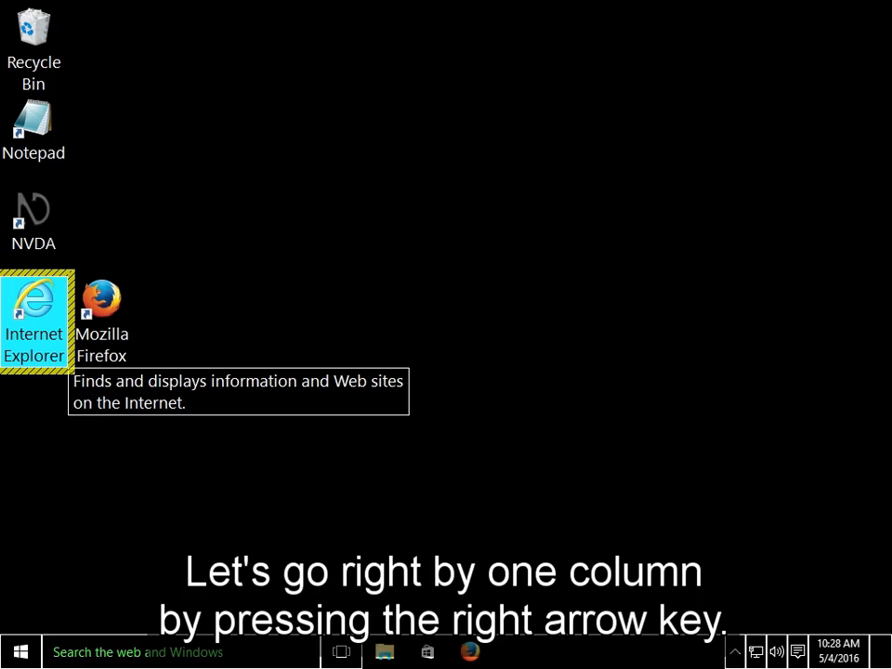
{"action": "key", "text": "Right"}
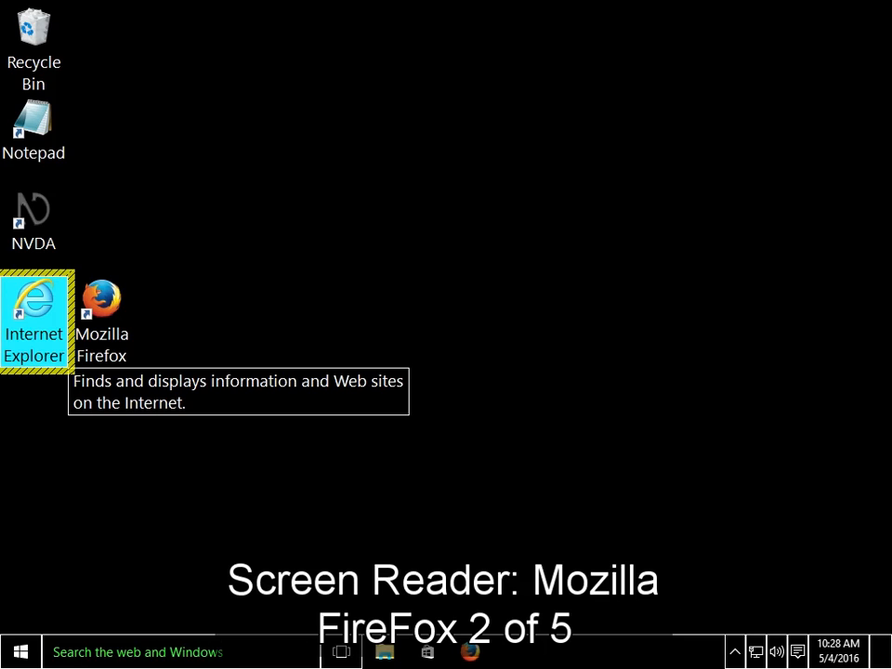
{"action": "left_click", "coordinate": [101, 320]}
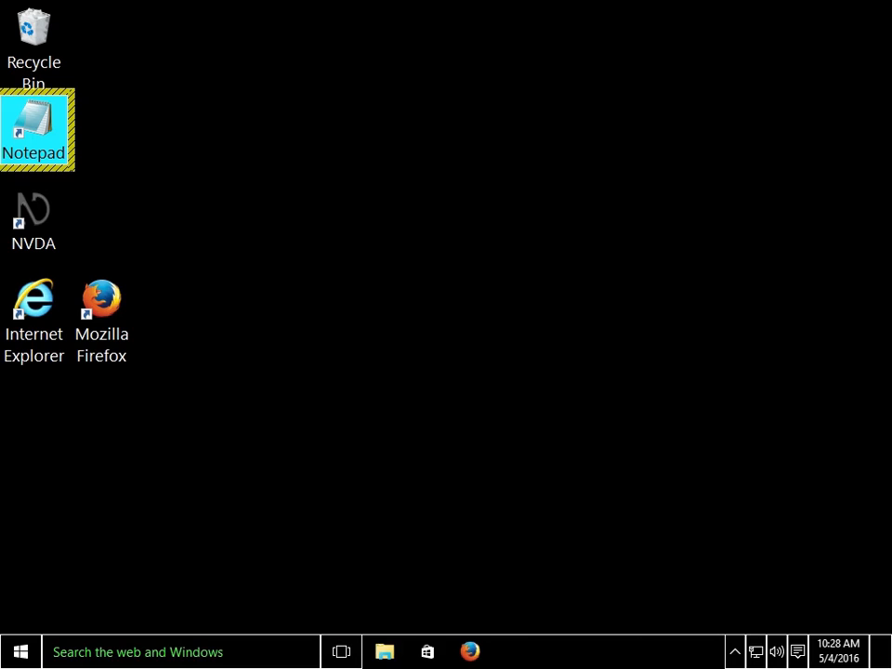
Step: Search 'note' in the Start menu so Notepad appears as the best match
{"action": "left_click", "coordinate": [21, 651]}
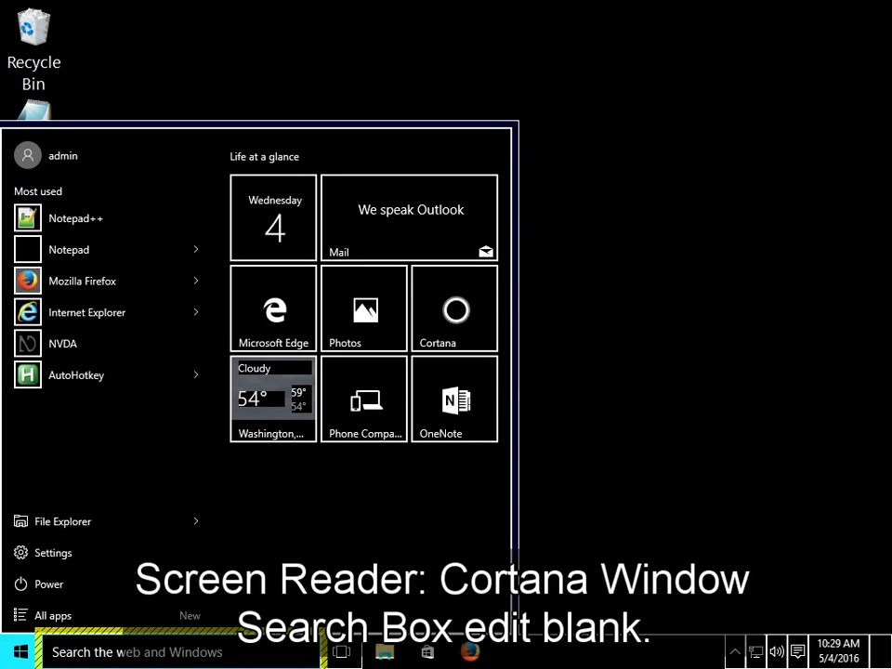
{"action": "type", "text": "not"}
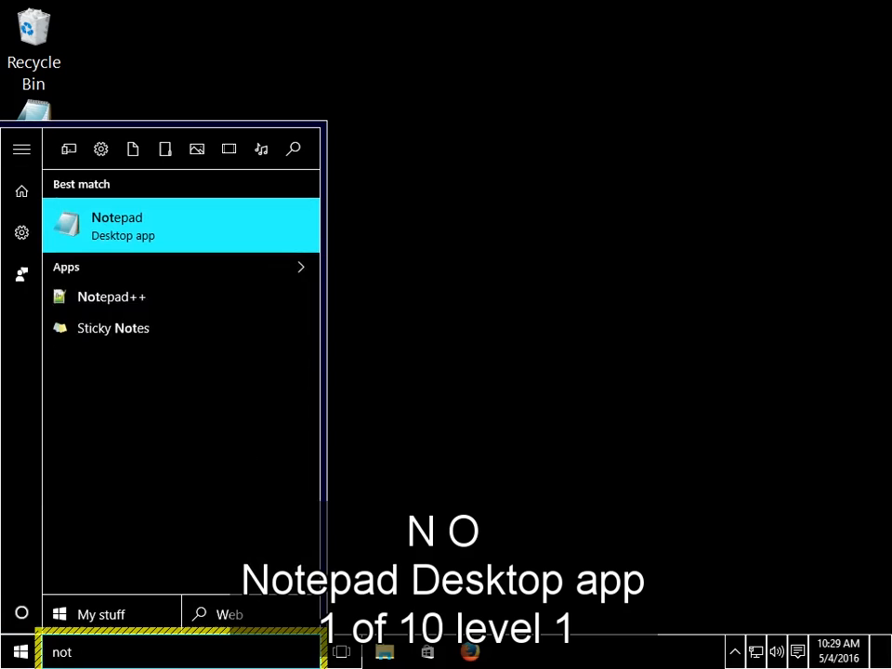
{"action": "type", "text": "e"}
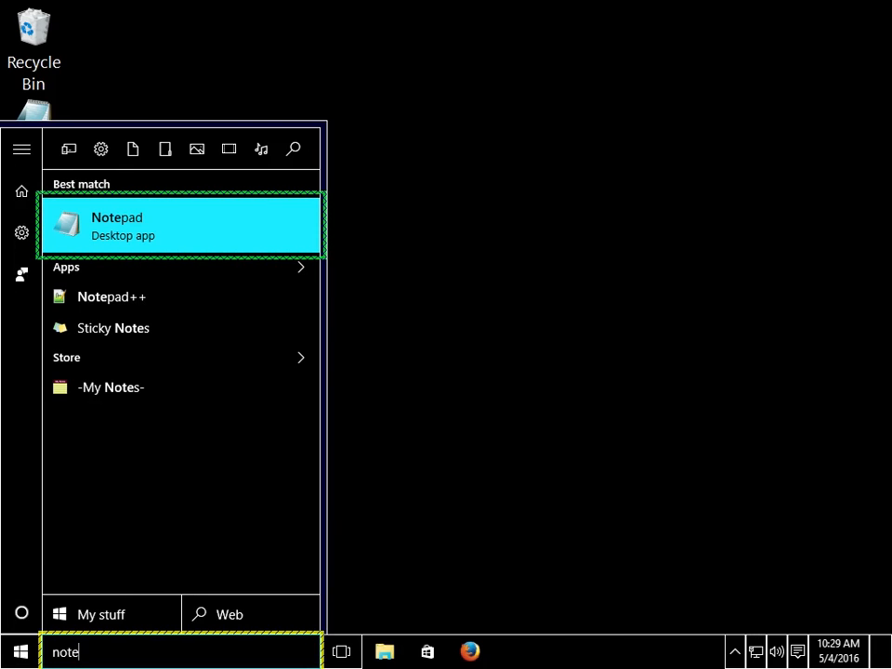
{"action": "left_click", "coordinate": [181, 225]}
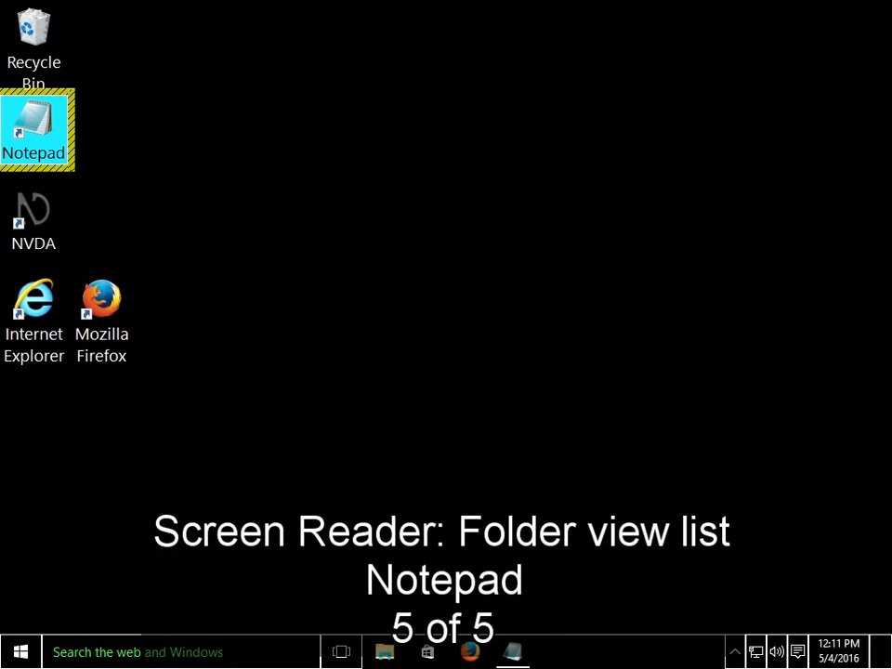
Step: Launch an empty Untitled Notepad window from its desktop shortcut
{"action": "double_click", "coordinate": [34, 129]}
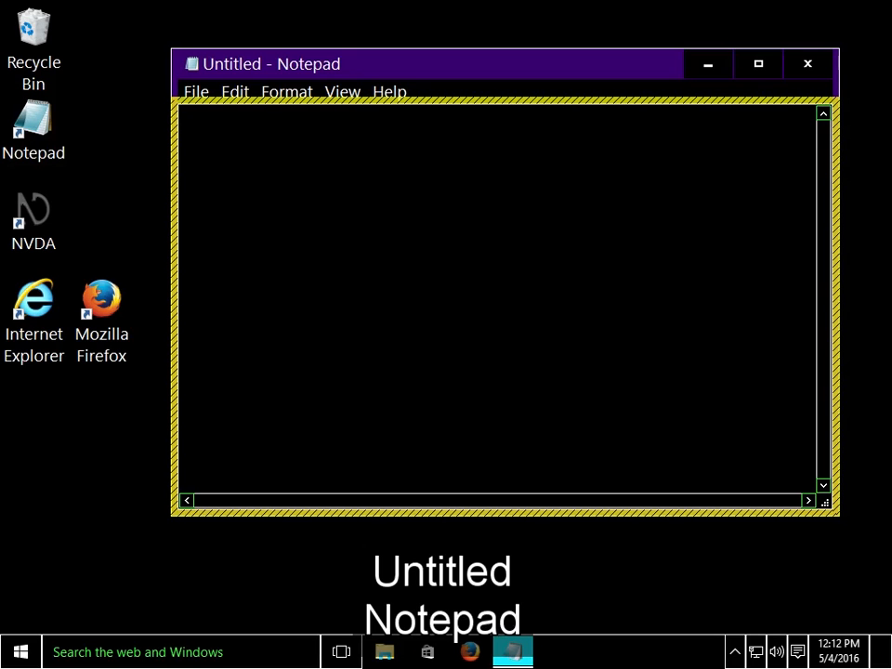